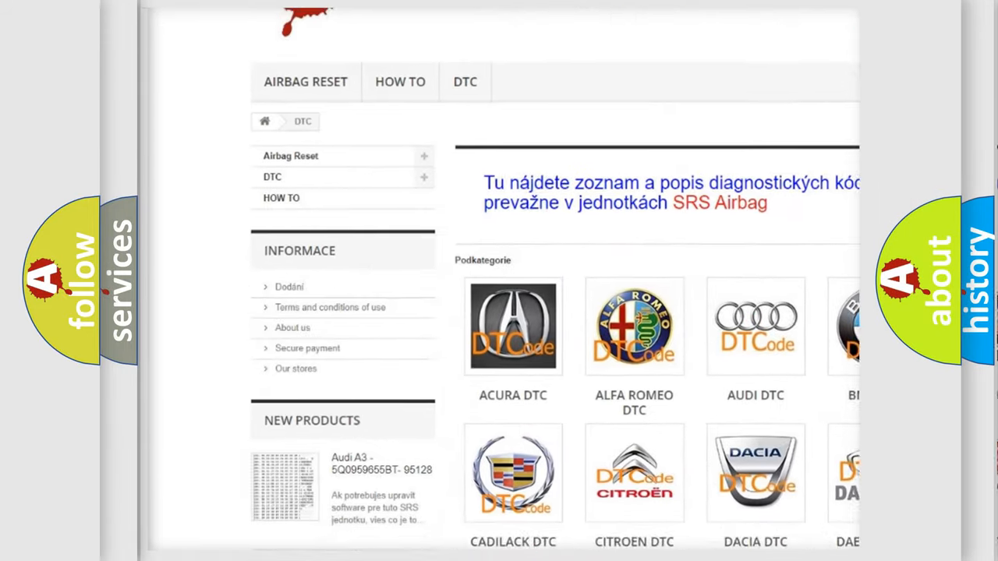
{"action": "scroll", "scroll_direction": "down", "scroll_amount": 3}
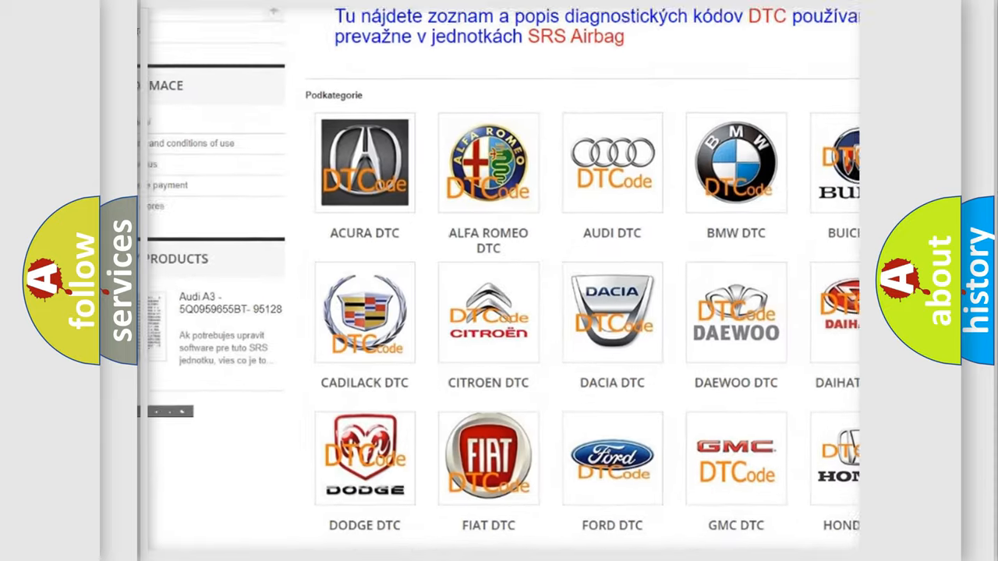
{"action": "scroll", "scroll_direction": "down", "scroll_amount": 3}
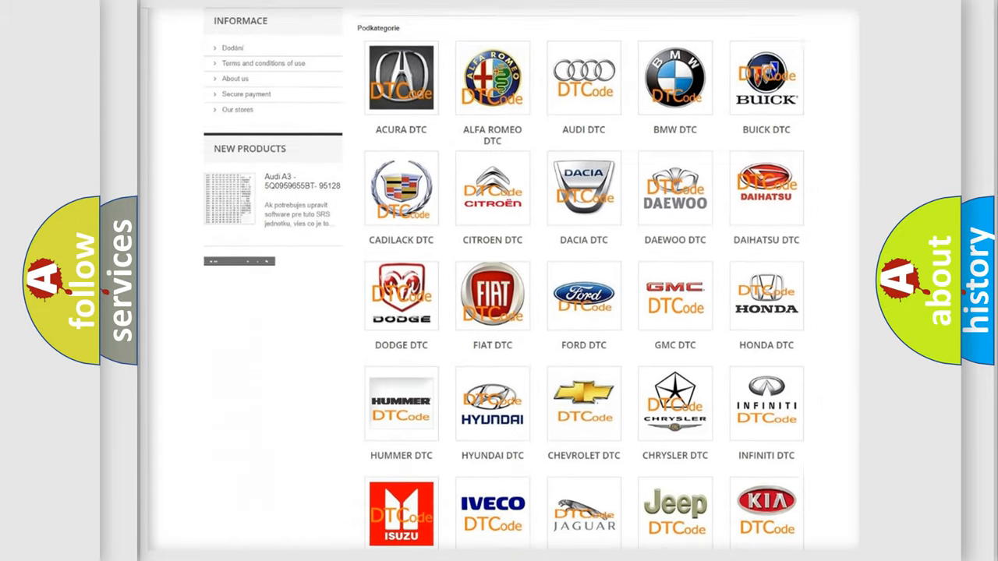
{"action": "scroll", "scroll_direction": "down", "scroll_amount": 3}
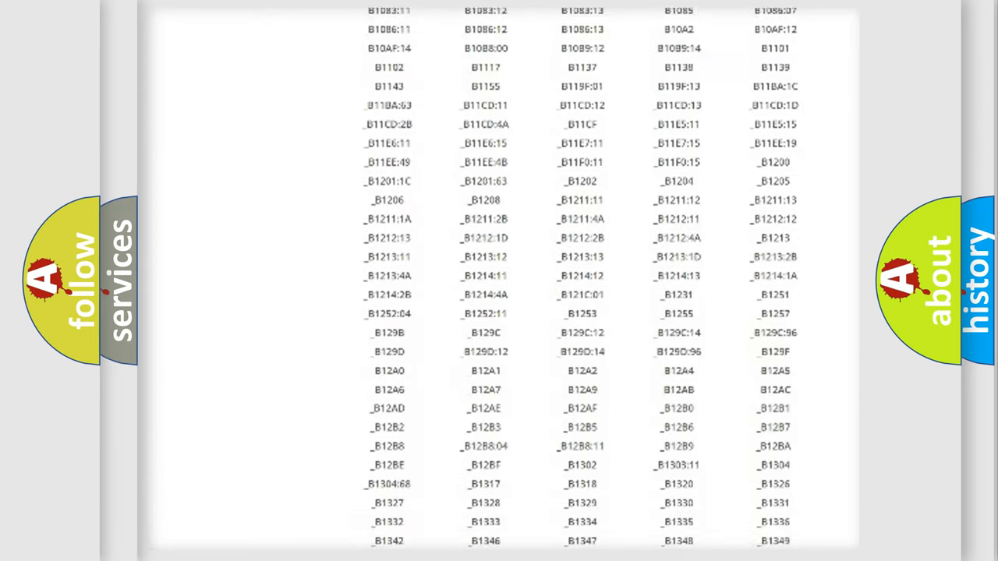
{"action": "scroll", "scroll_direction": "down", "scroll_amount": 3}
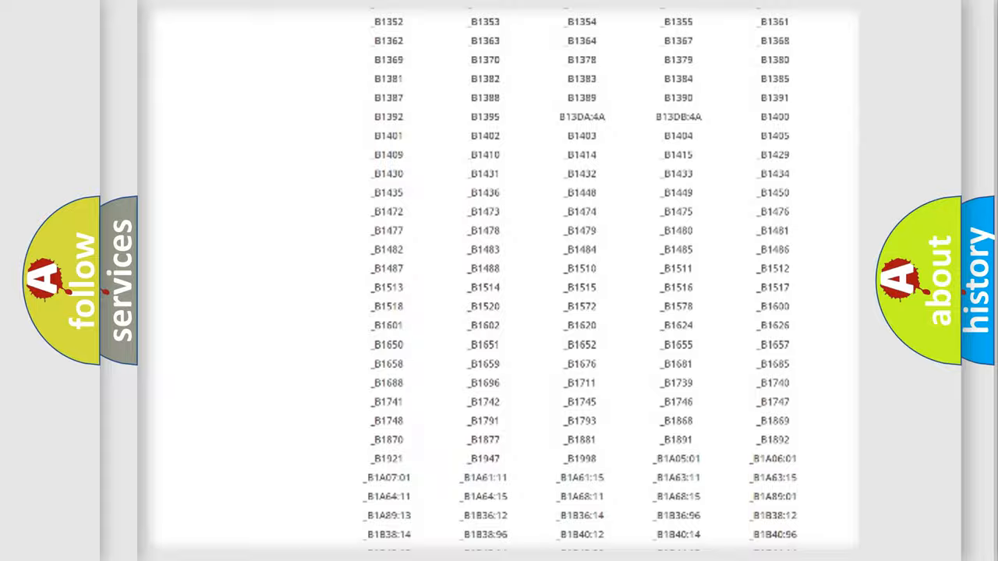